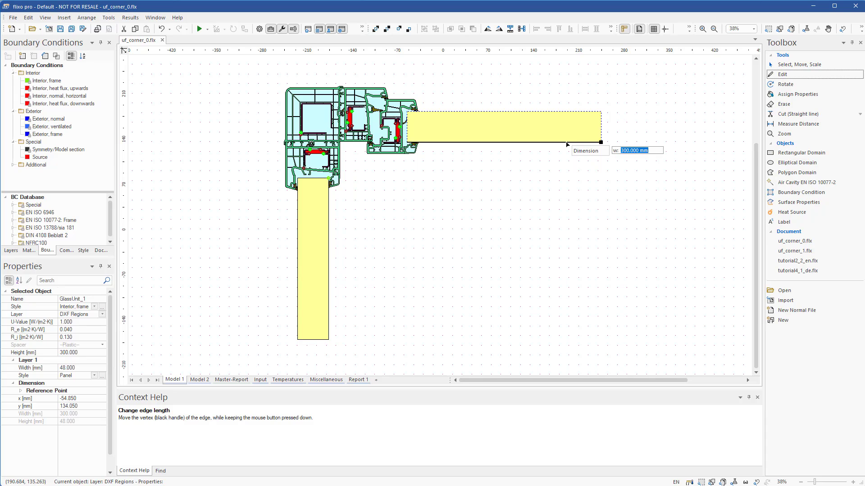
Shorten the horizontal glass panel to 250 mm.
text(250)
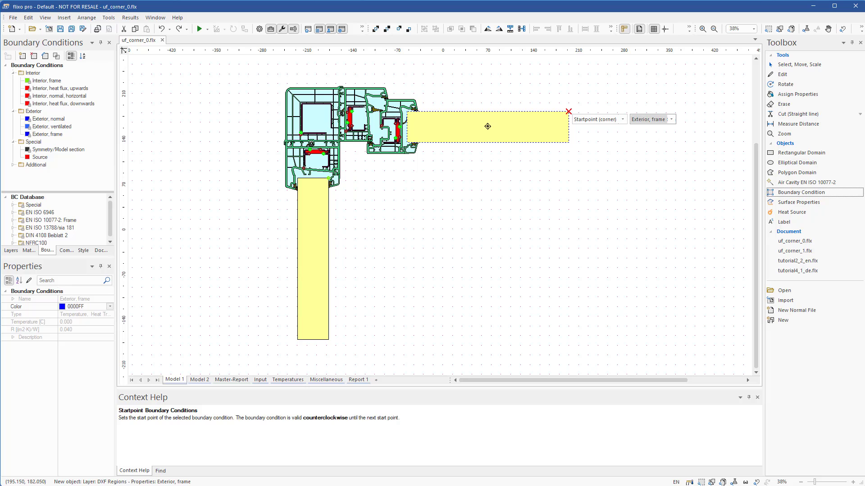
Place an Exterior, frame boundary start point at the panel's top-right corner.
click(487, 126)
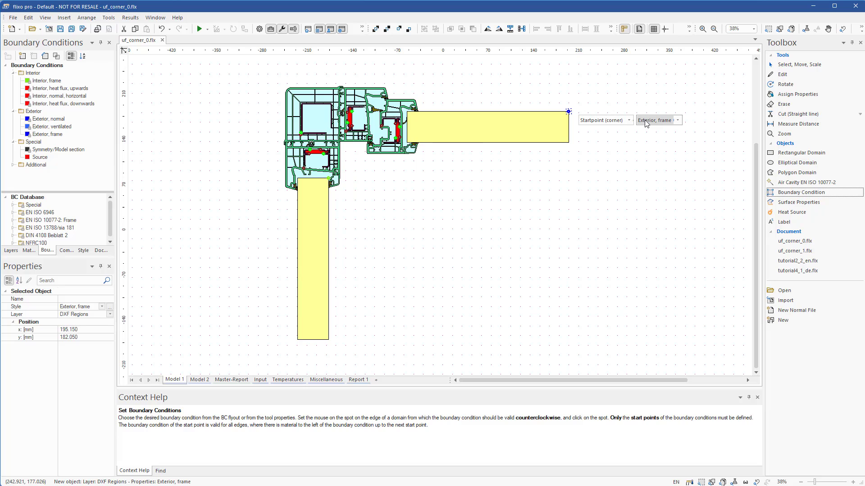
click(677, 120)
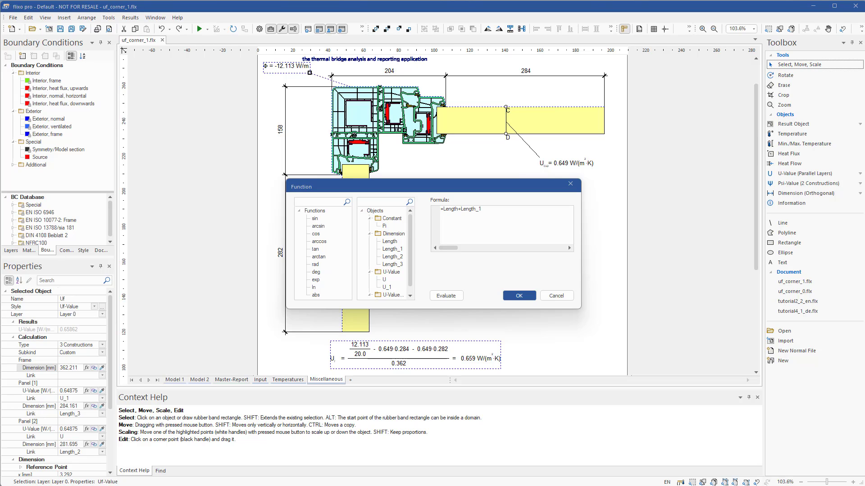
Apply the =Length+Length_1 formula, giving Uf = 0.659 W/(m²K).
click(518, 296)
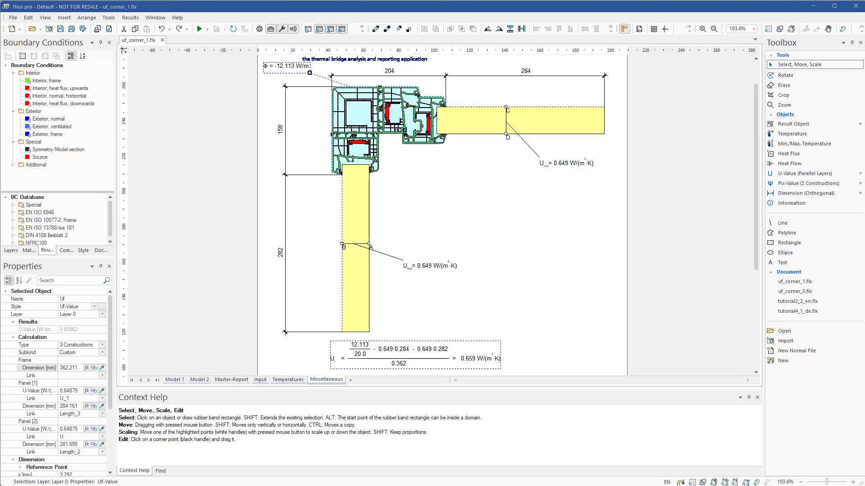